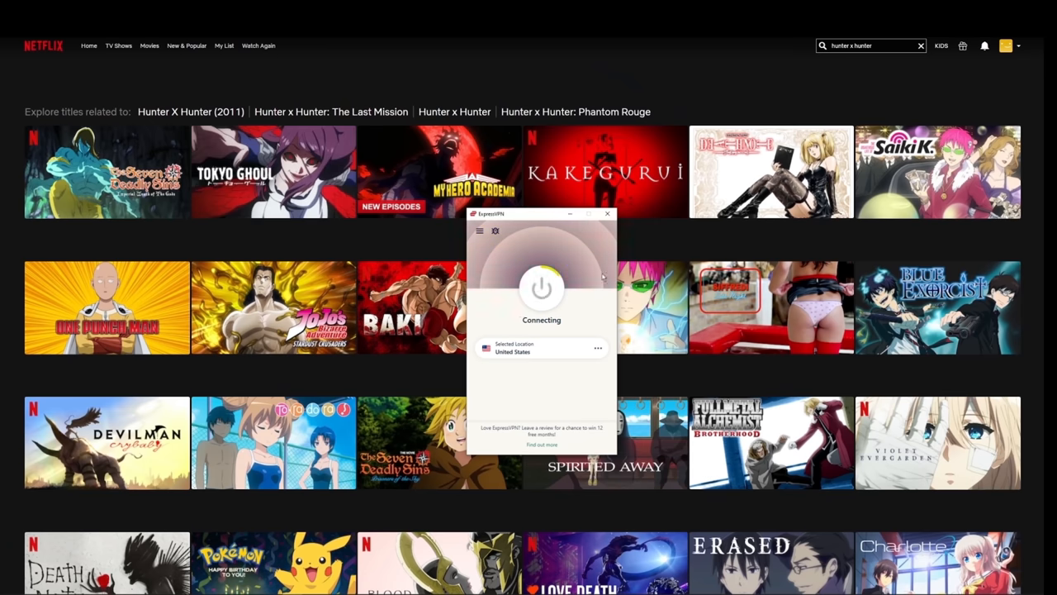
With ExpressVPN on a United States server, play Hunter X Hunter (2011) S1:E1 from the Netflix search results
{"action": "left_click", "coordinate": [607, 215]}
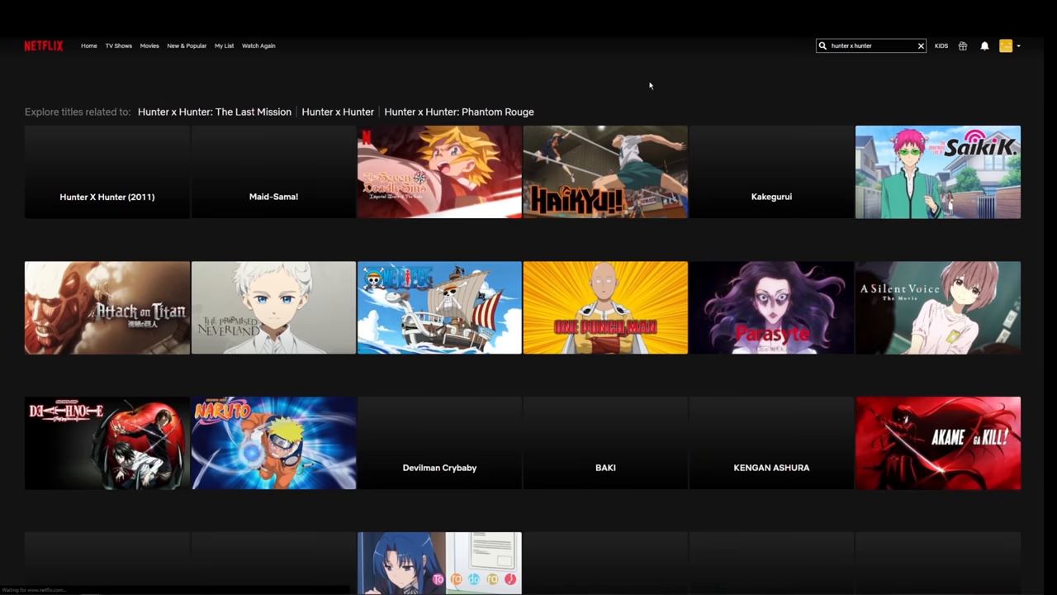
{"action": "left_click", "coordinate": [106, 171]}
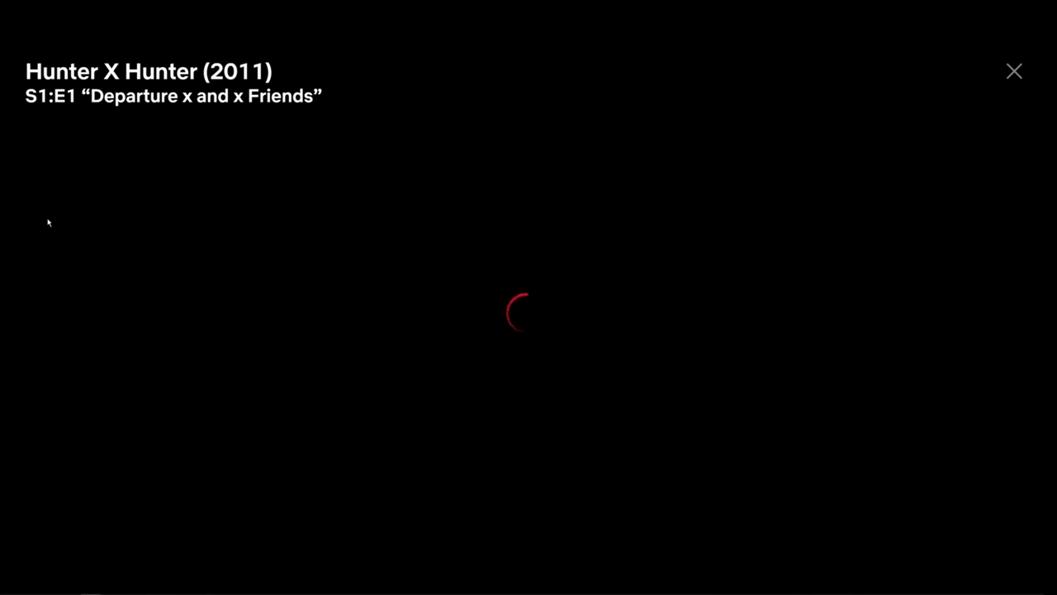